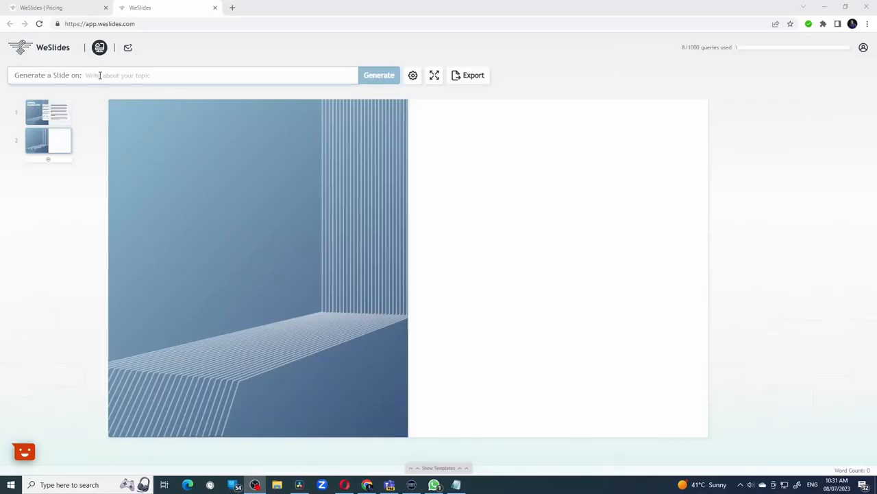
Step: Request a slide on 'Benefits of electric ve...' from the home-page topic box
type("Benefits of electric ve")
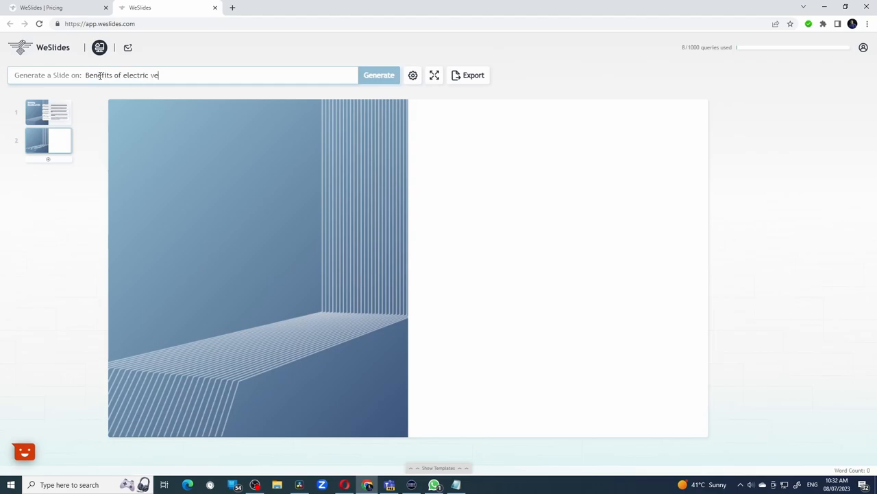
left_click(379, 74)
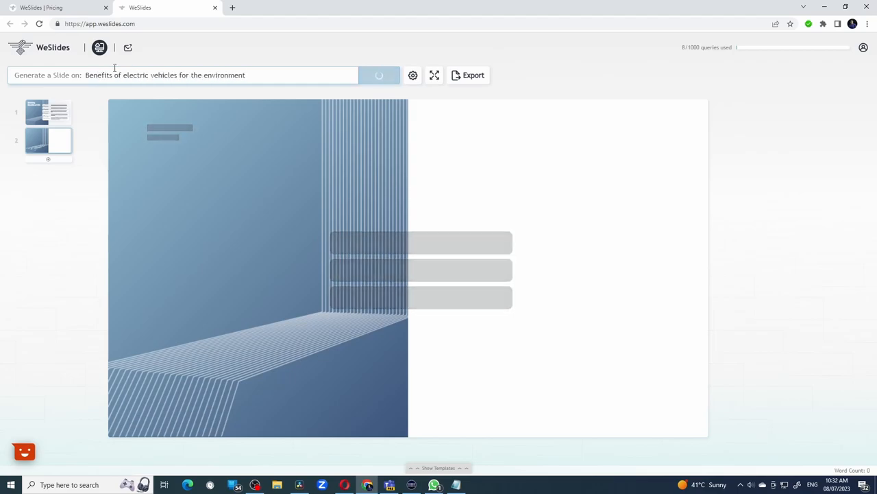
left_click(378, 74)
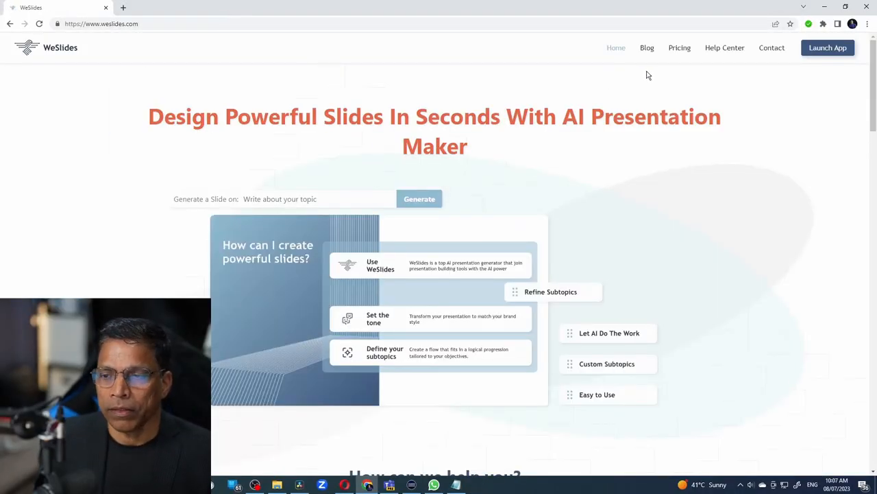
Step: Review the Pricing page plans and unlock the Premium tier for free
left_click(680, 47)
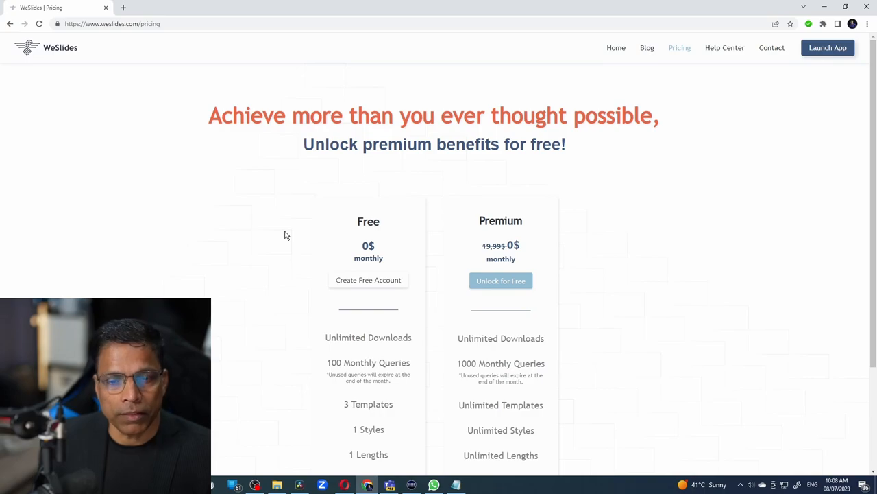
scroll("down", 3)
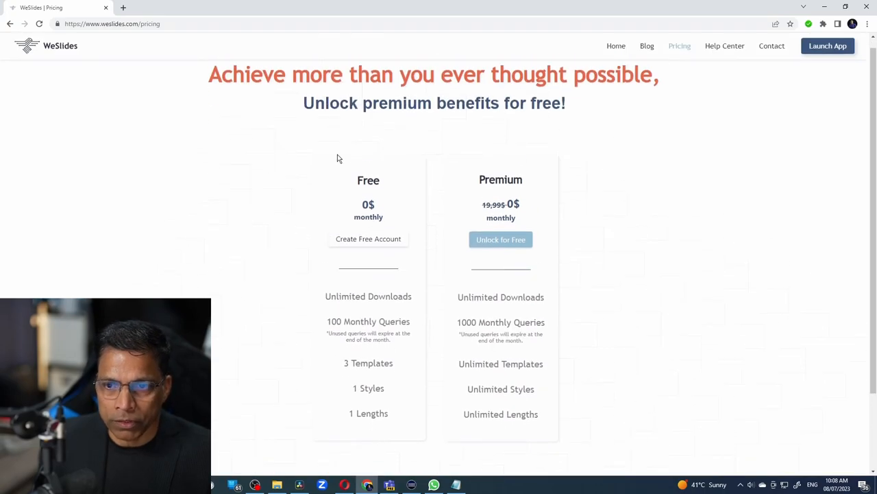
scroll("down", 3)
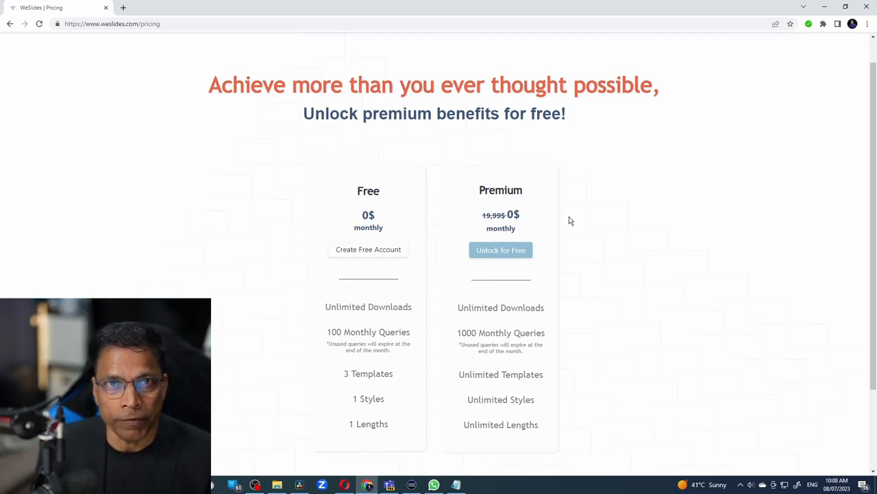
mouse_move(432, 216)
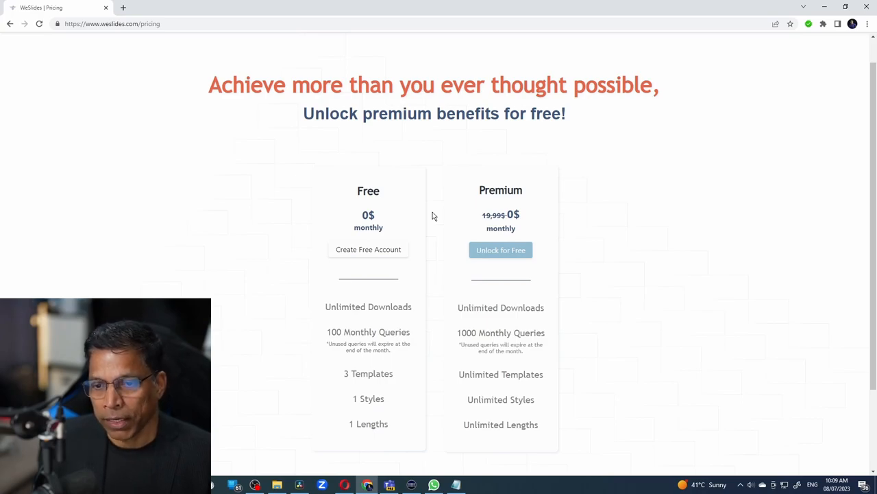
mouse_move(500, 249)
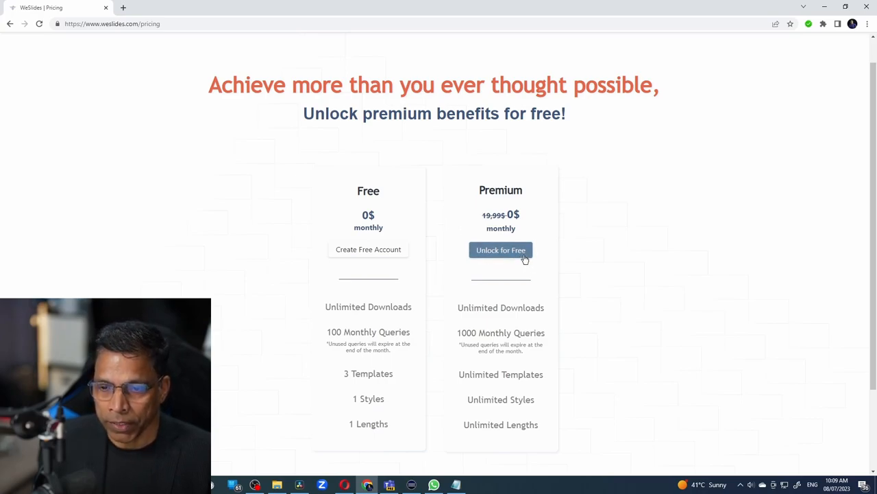
left_click(501, 249)
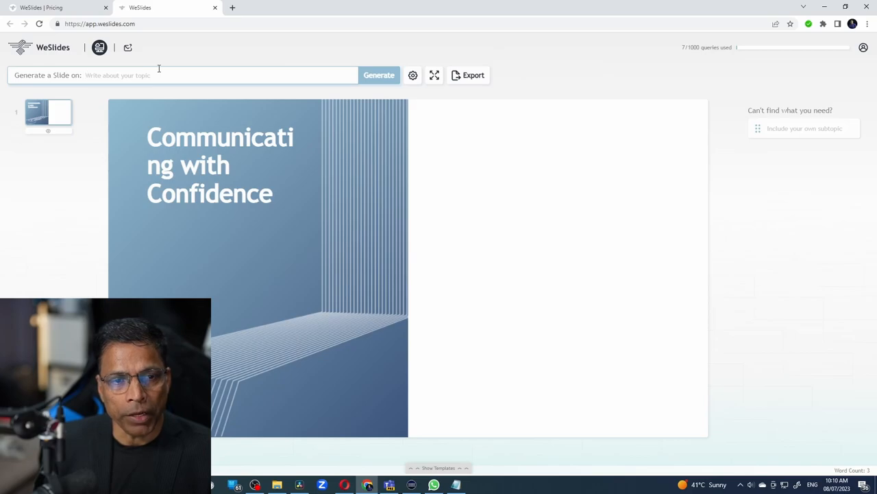
Step: Generate a slide on 'Benefits of Electric Vehicles for the environment'
type("Benefits of Electric Vehicles for the environment")
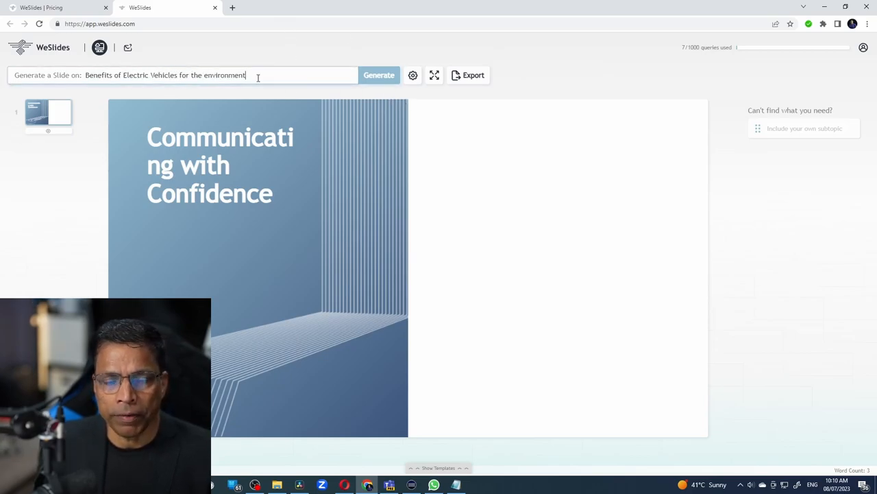
left_click(378, 74)
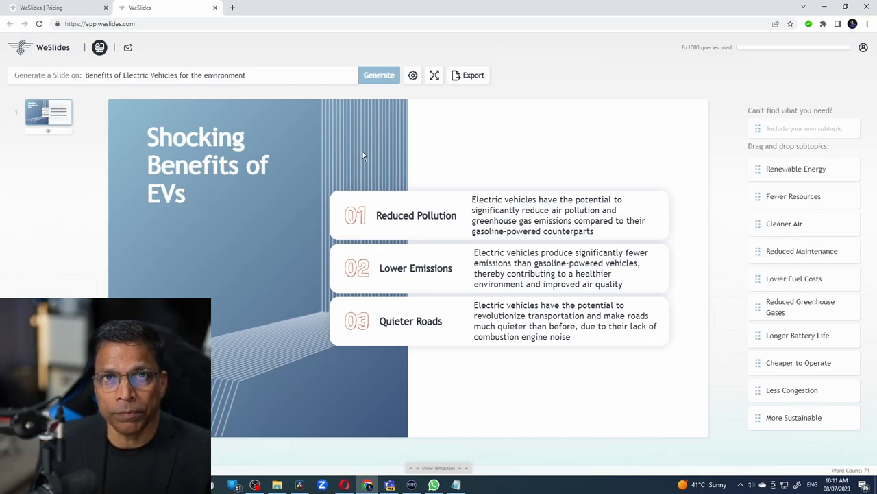
mouse_move(299, 168)
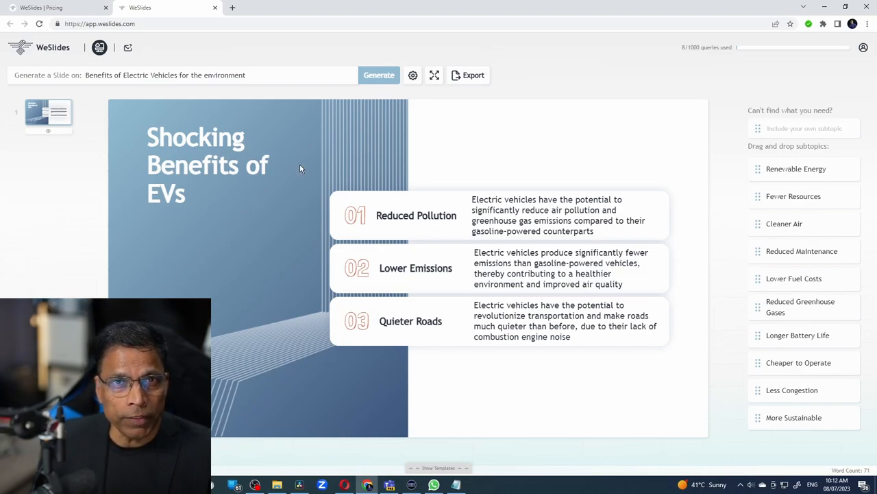
mouse_move(296, 173)
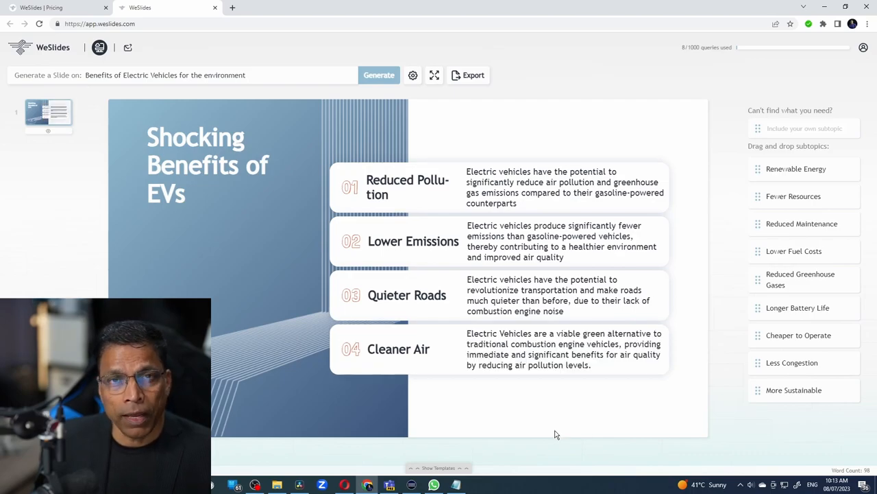
mouse_move(551, 439)
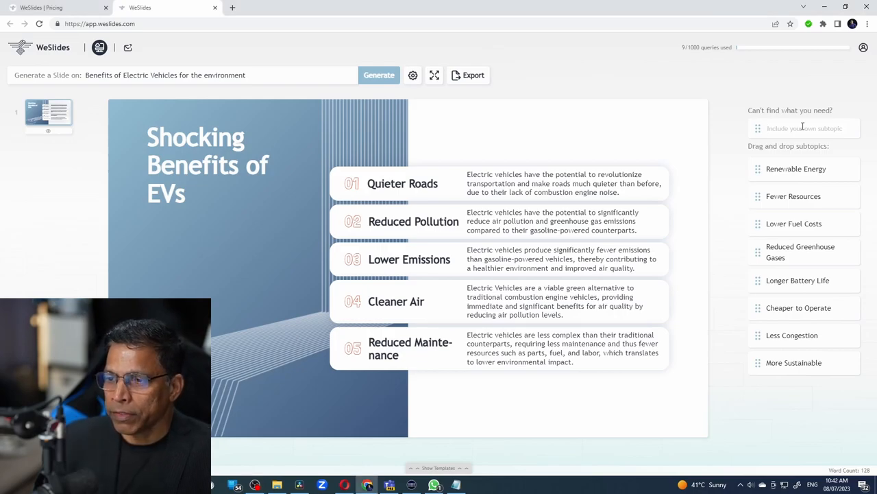
Step: Add the custom subtopic 'Driverless cars' to the EV benefits slide
type("Driverless cars")
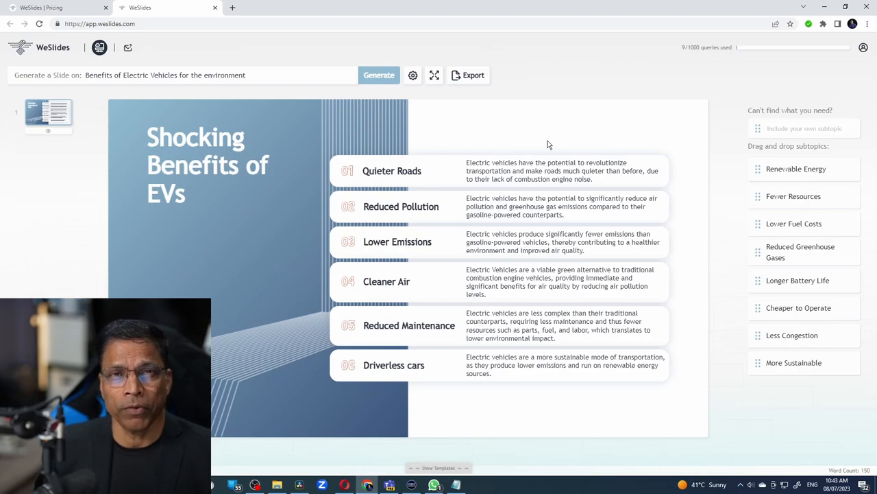
mouse_move(523, 101)
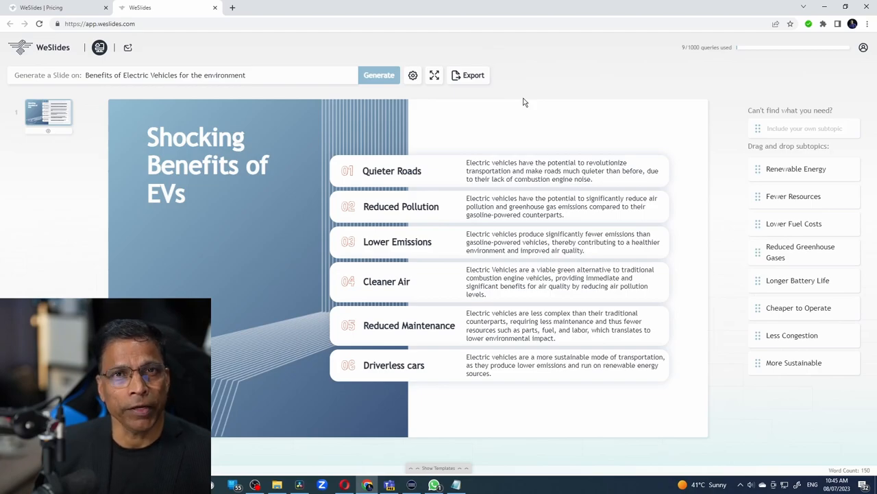
mouse_move(240, 284)
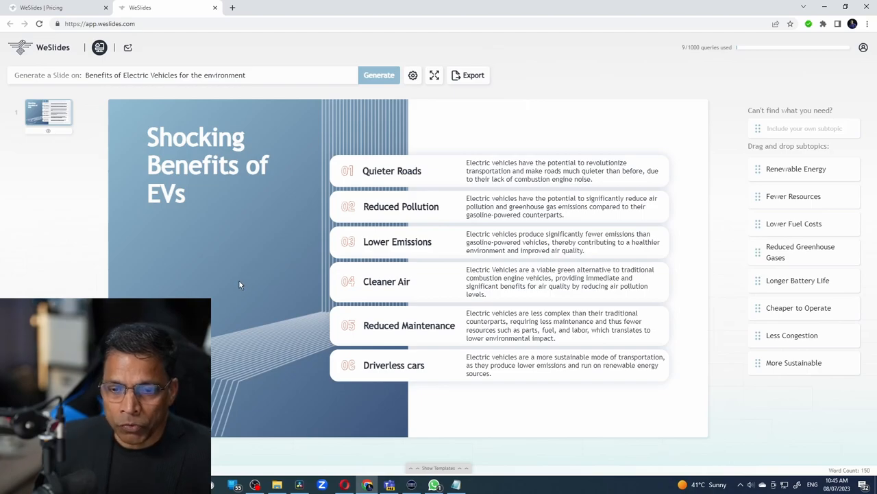
mouse_move(528, 288)
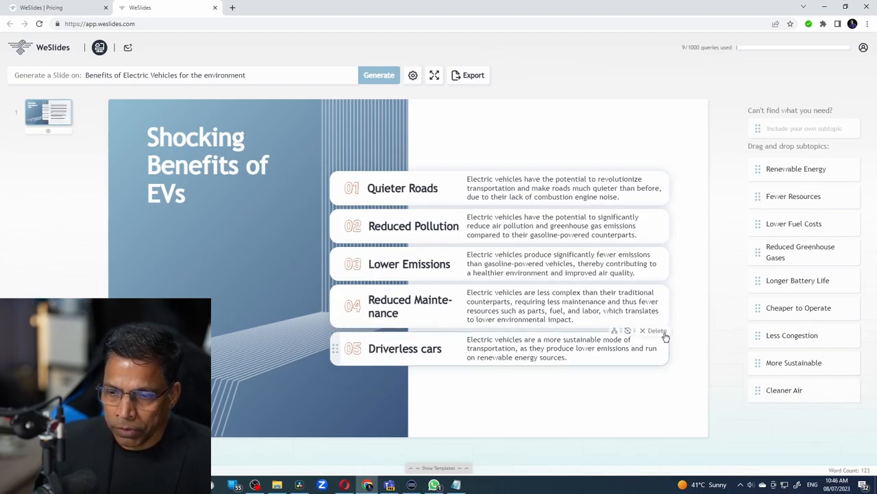
Step: Remove the Cleaner Air point and regenerate the Quieter Roads description
left_click(655, 331)
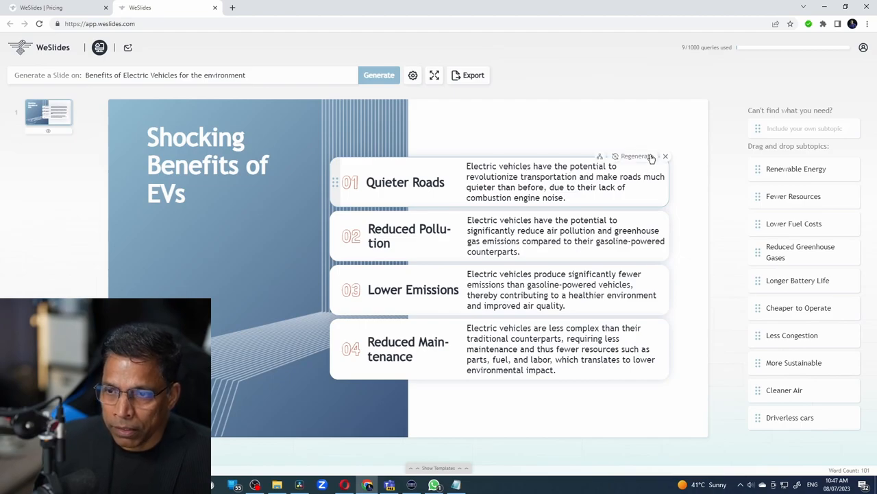
left_click(634, 156)
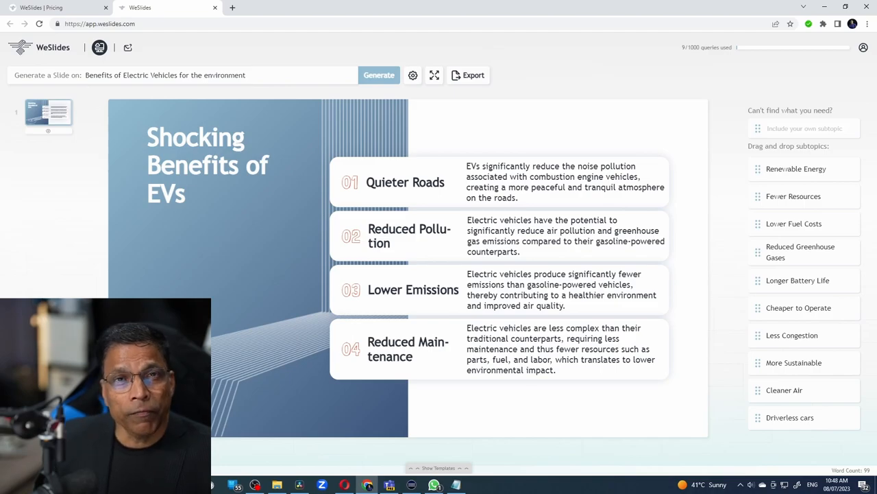
mouse_move(453, 458)
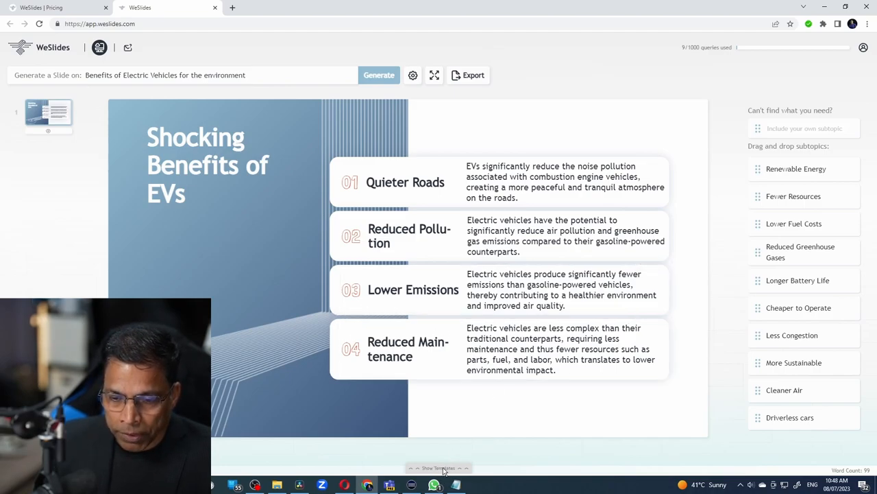
Step: Apply the dark circuit-line template from the template gallery to the EV slide
left_click(439, 467)
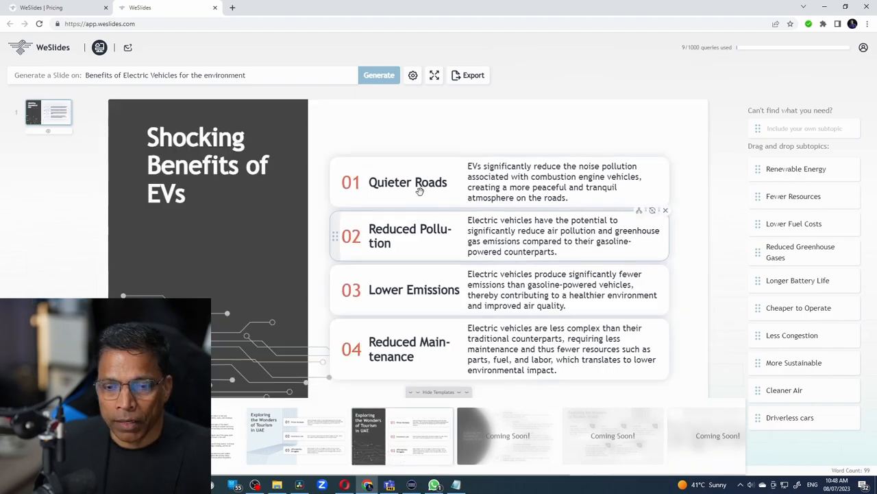
mouse_move(278, 324)
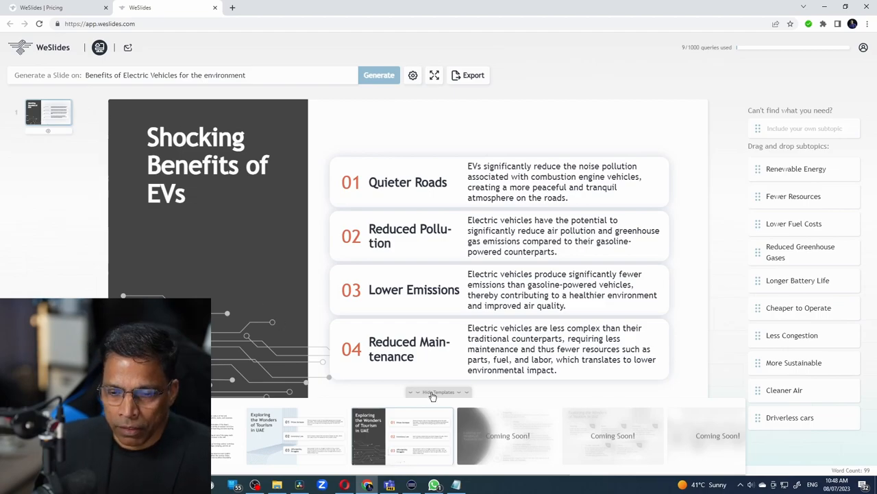
left_click(439, 393)
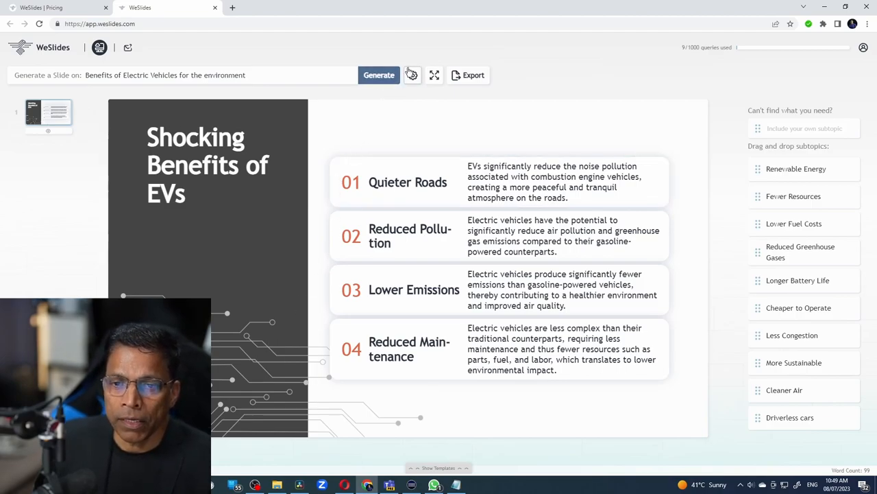
Step: Rewrite the four points in Simple tone, then settle on Creative tone
left_click(413, 74)
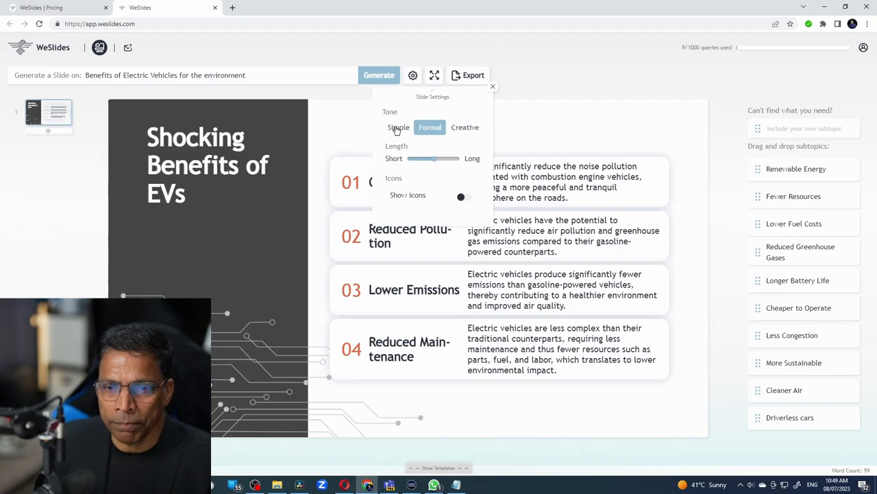
left_click(398, 127)
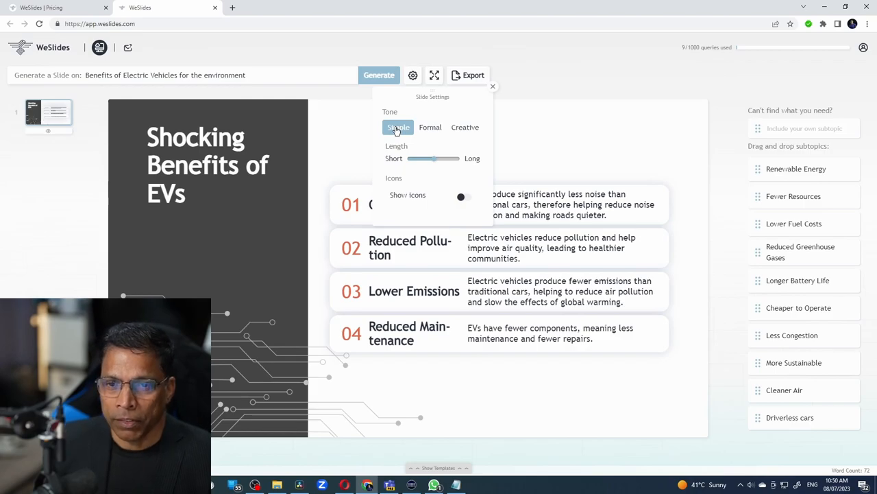
left_click(465, 128)
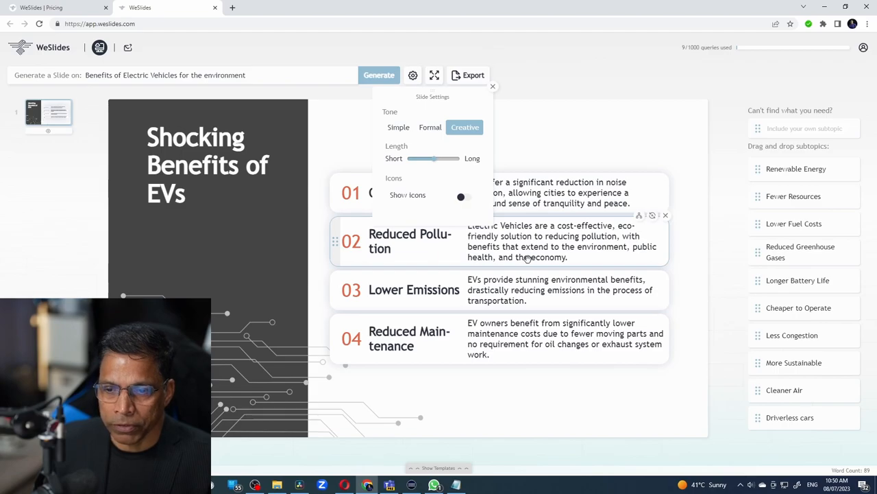
mouse_move(531, 259)
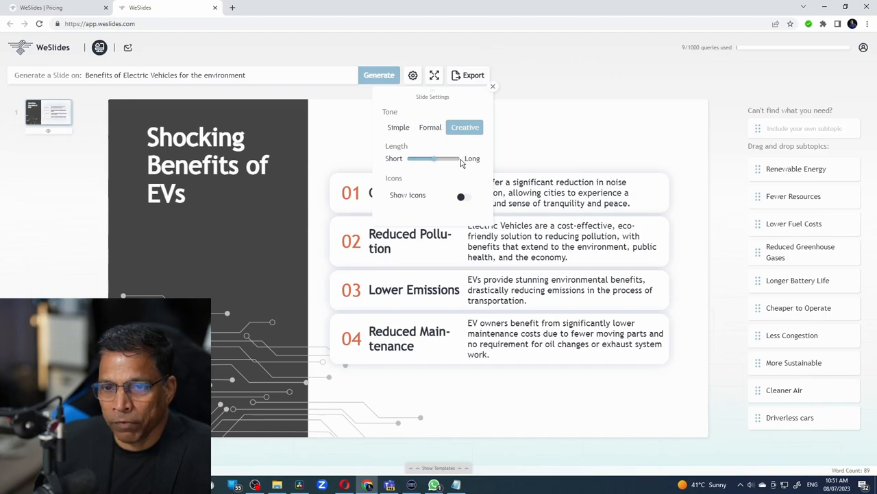
Step: Shorten the descriptions with the Length slider and turn on Show Icons
left_click_drag(451, 159, 433, 159)
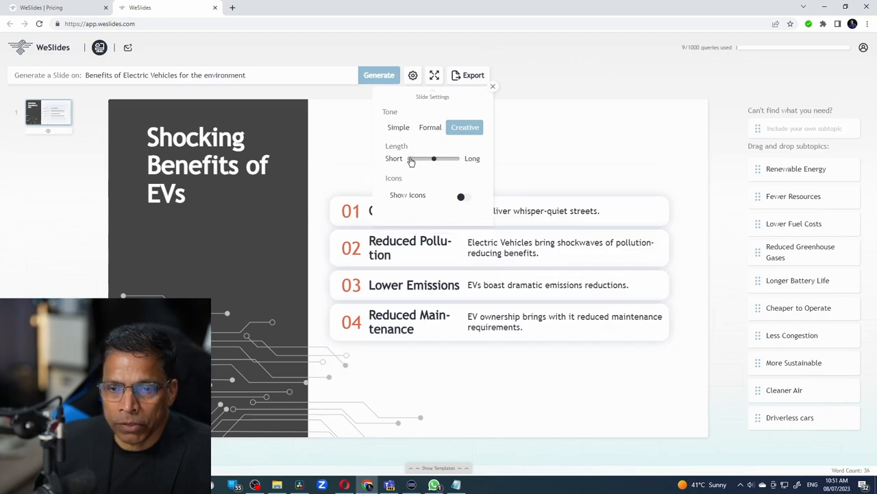
left_click_drag(423, 159, 452, 159)
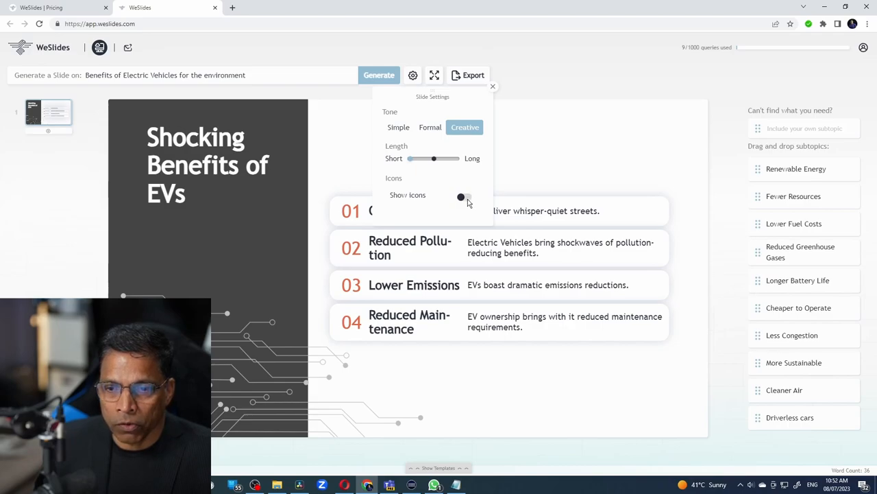
left_click(464, 195)
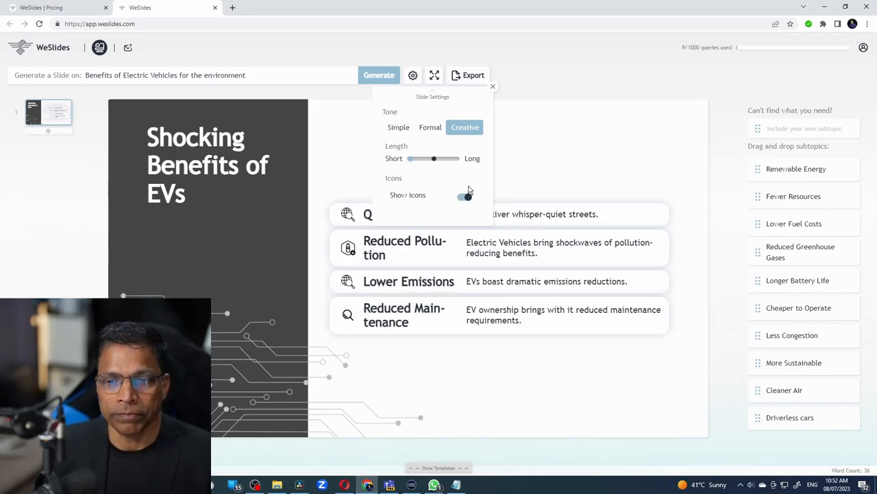
left_click(494, 86)
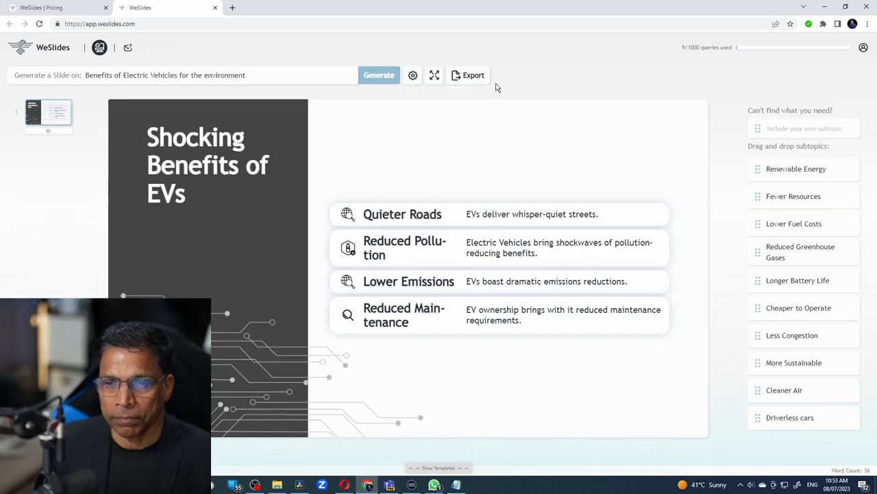
mouse_move(455, 137)
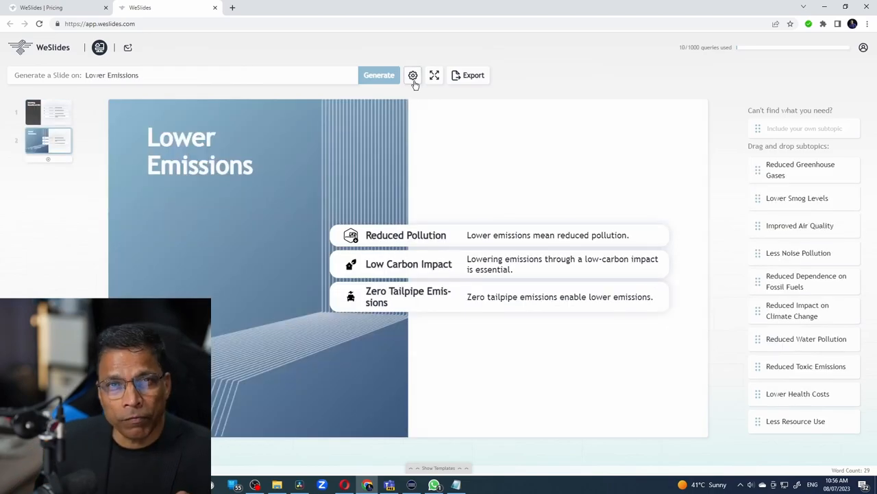
Step: Adjust the new Lower Emissions slide in its Slide Settings
left_click(413, 74)
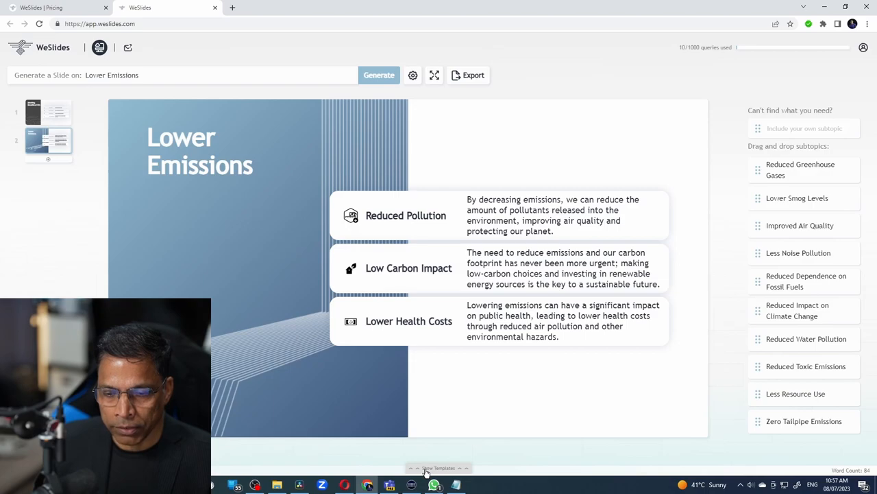
Step: Apply the dark circuit-line template to the Lower Emissions slide
left_click(439, 467)
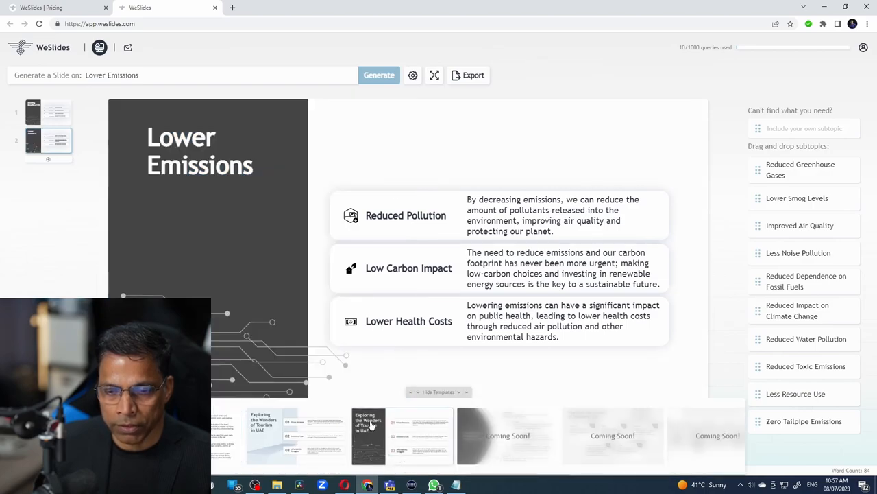
left_click(439, 392)
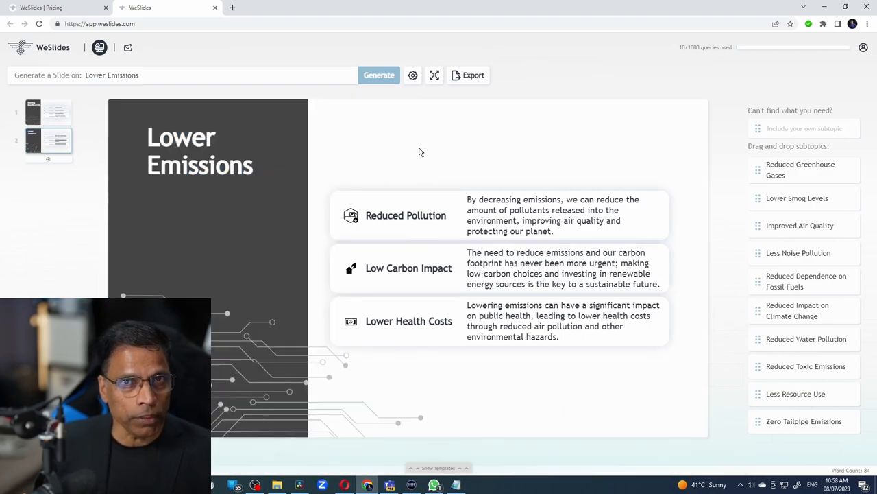
left_click(469, 75)
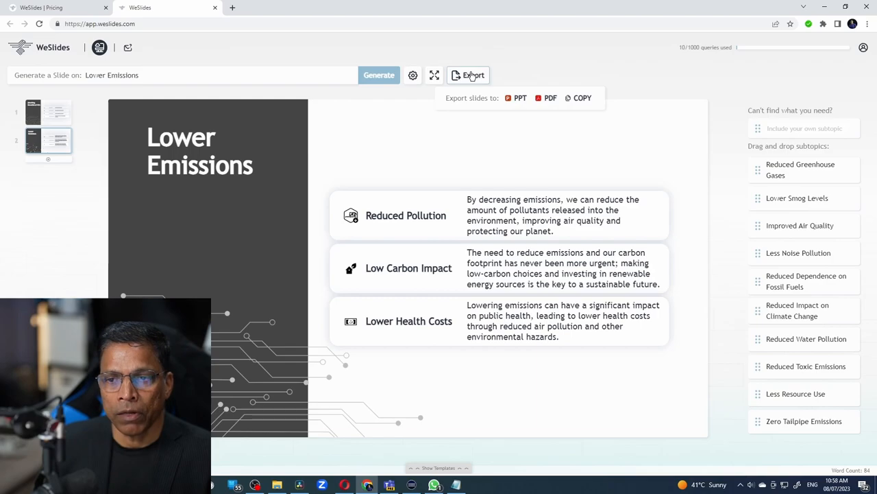
mouse_move(566, 154)
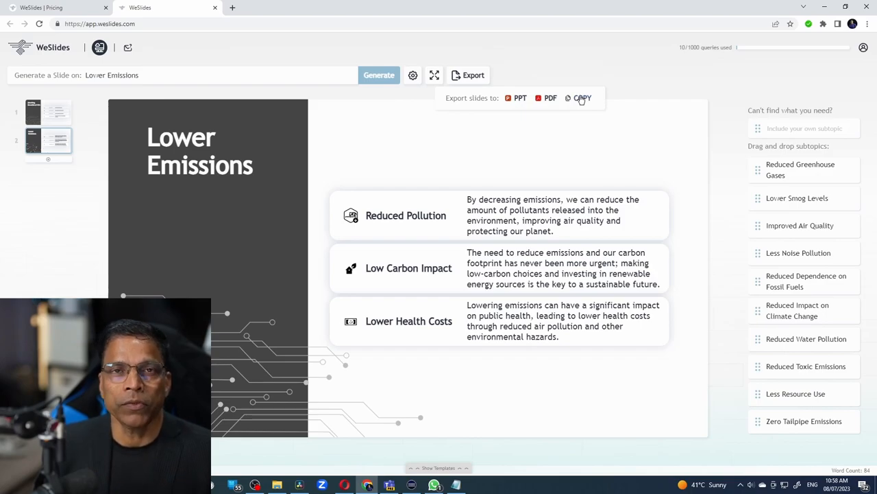
mouse_move(507, 148)
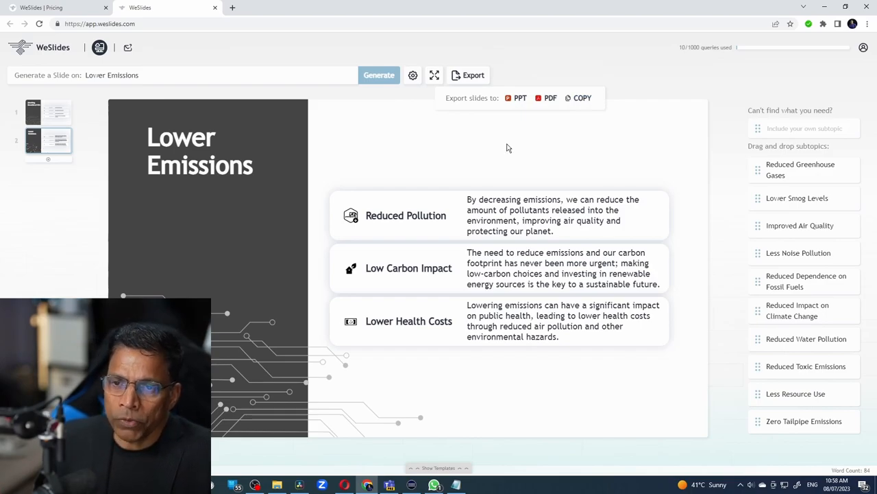
mouse_move(529, 112)
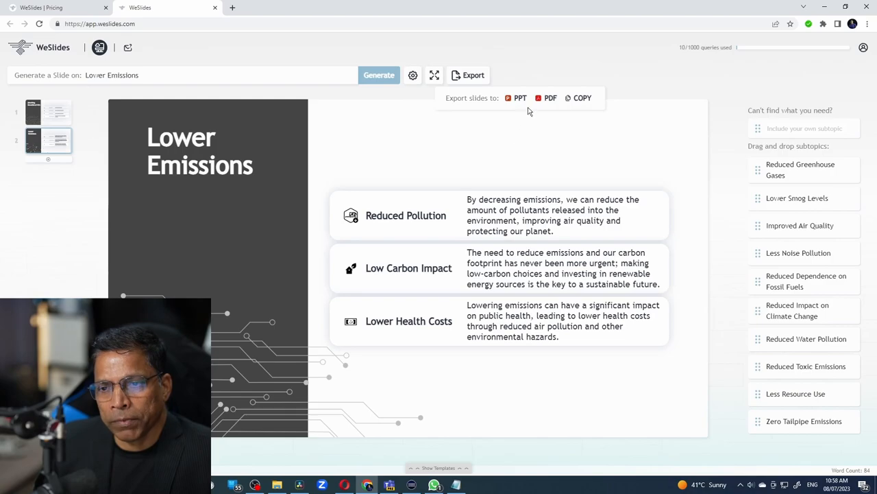